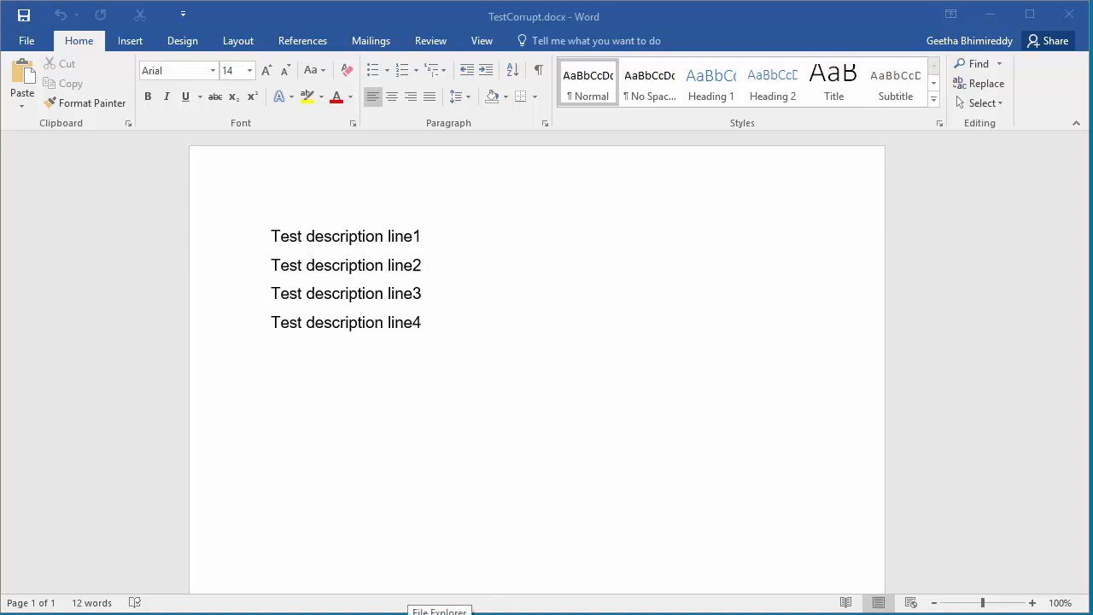
Browse to the Test folder on OS (C:) in File Explorer
left_click(439, 610)
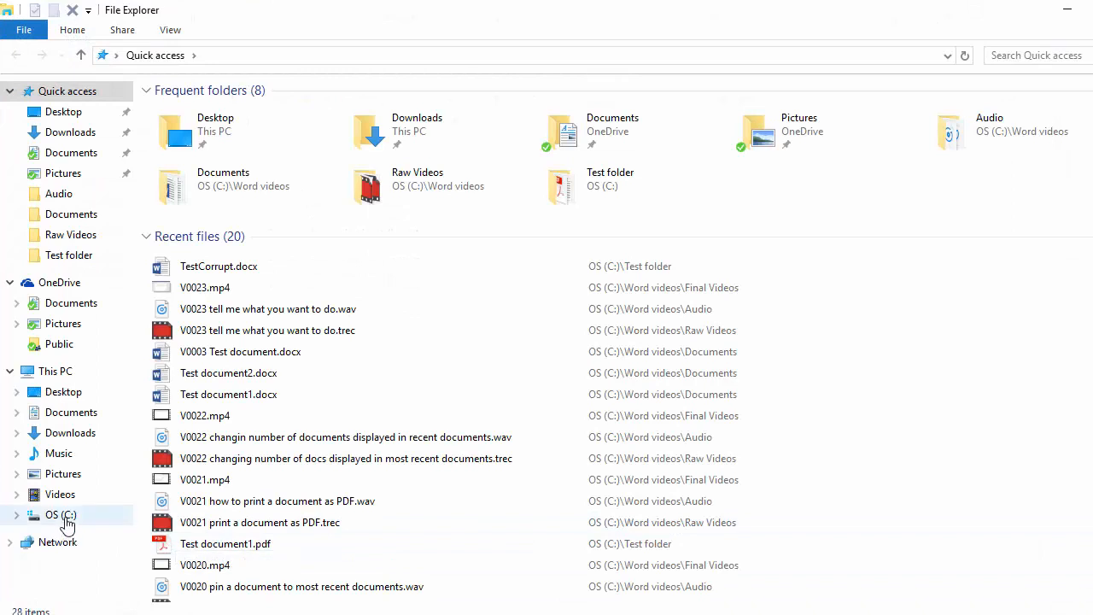
left_click(60, 514)
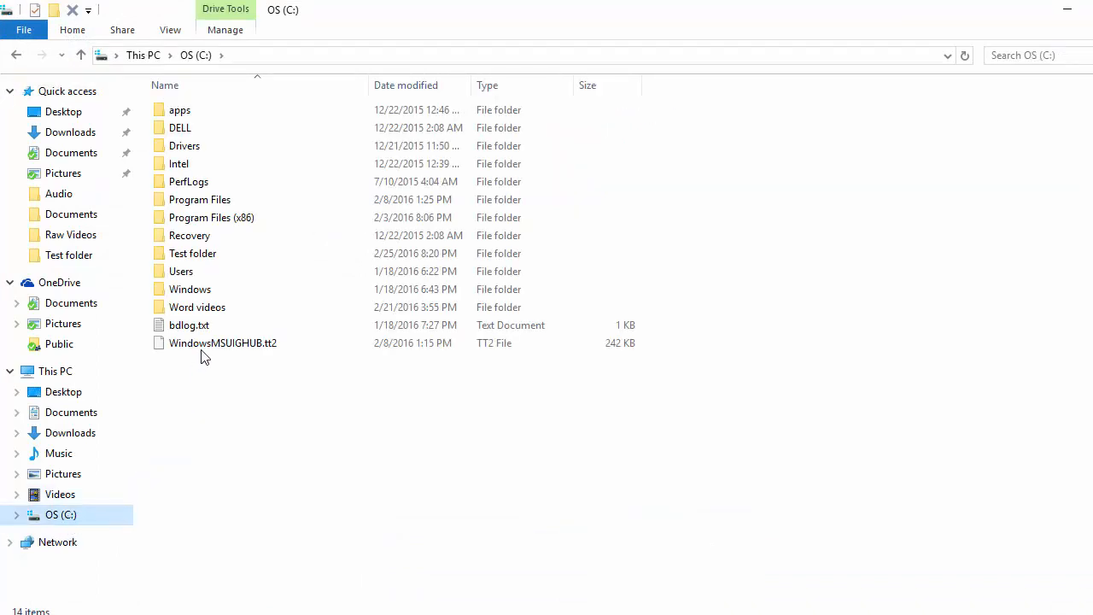
mouse_move(192, 253)
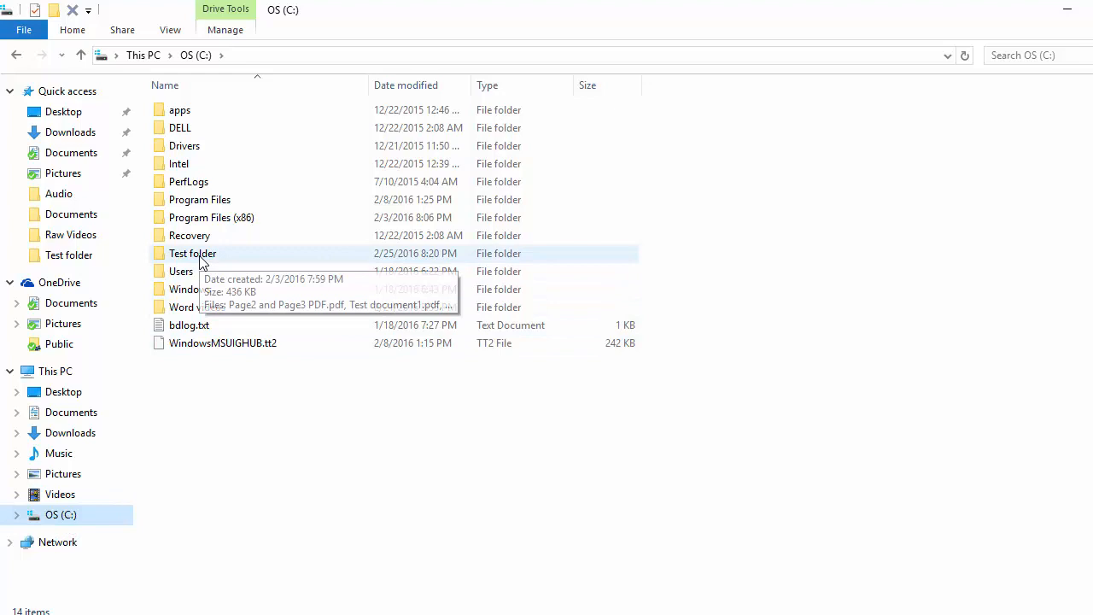
double_click(193, 252)
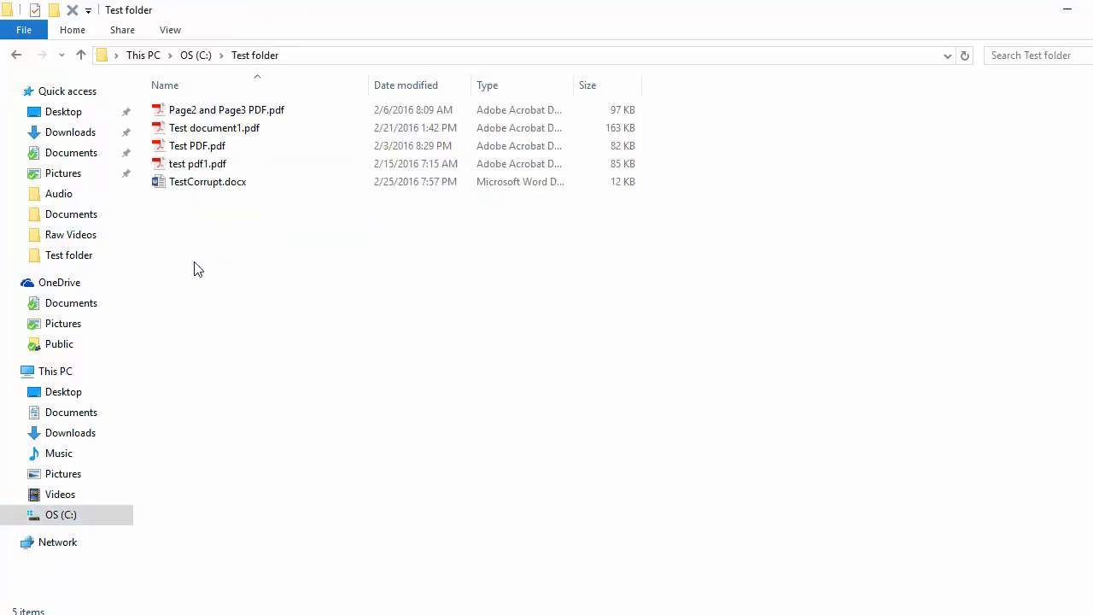
Copy TestCorrupt.docx and paste it into Test folder as TestCorrupt - Copy.docx
left_click(207, 181)
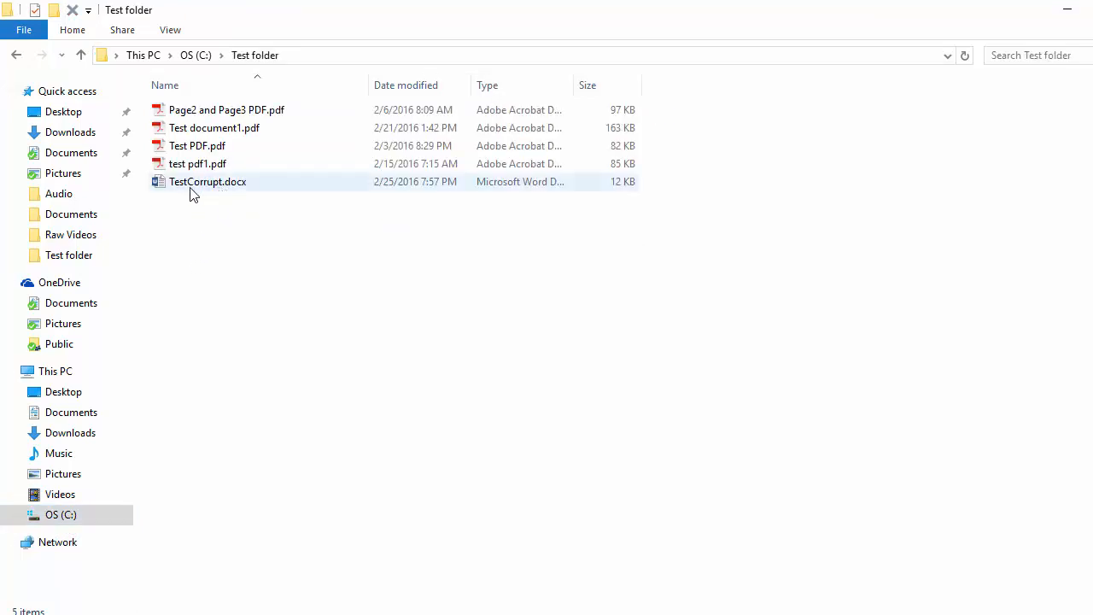
mouse_move(190, 185)
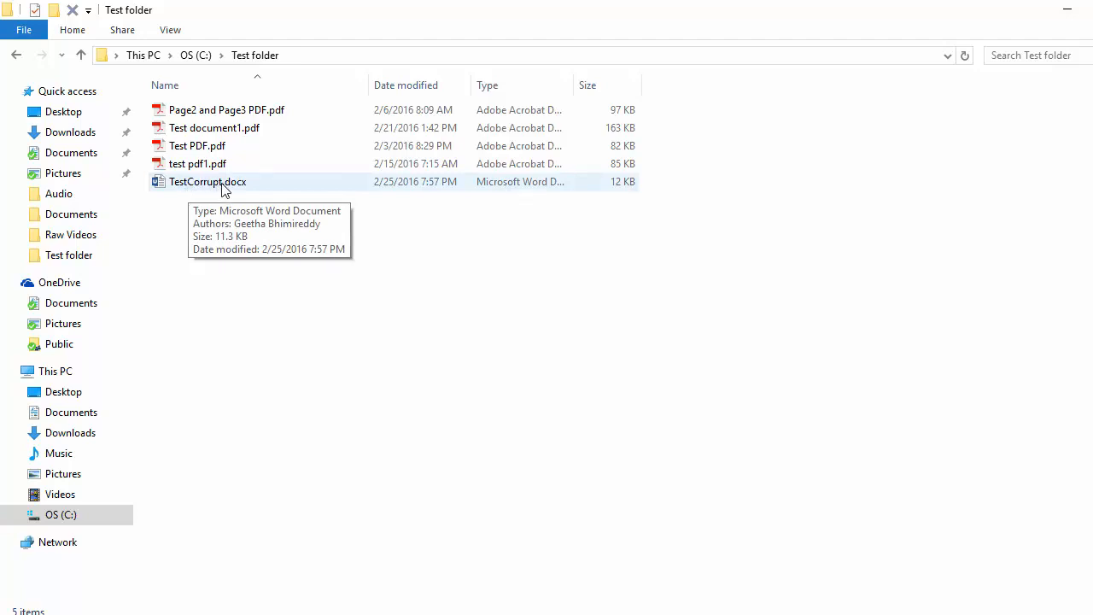
mouse_move(218, 190)
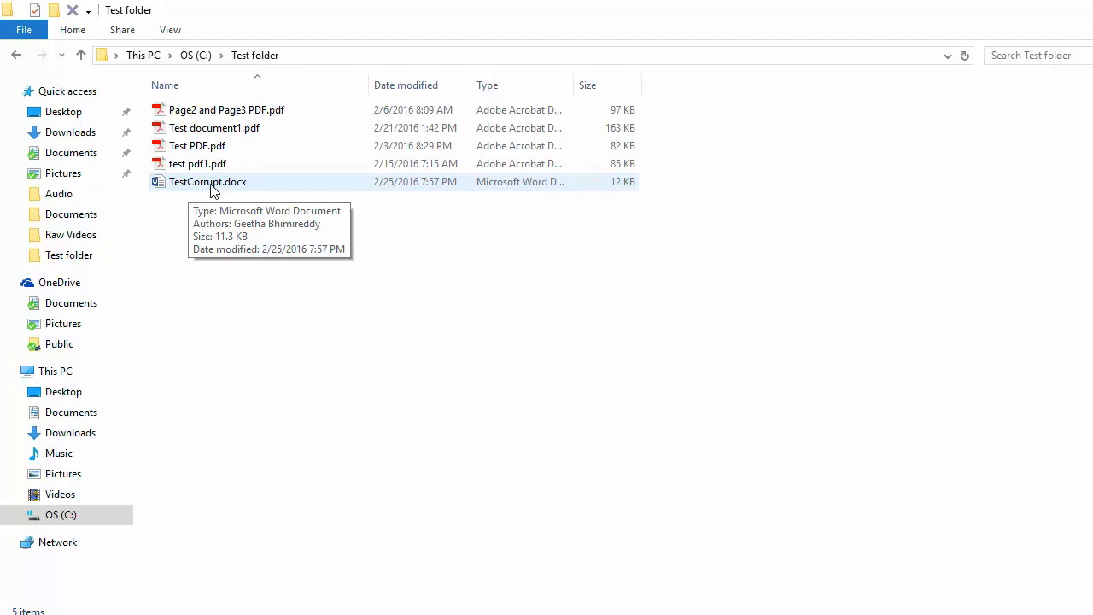
right_click(206, 181)
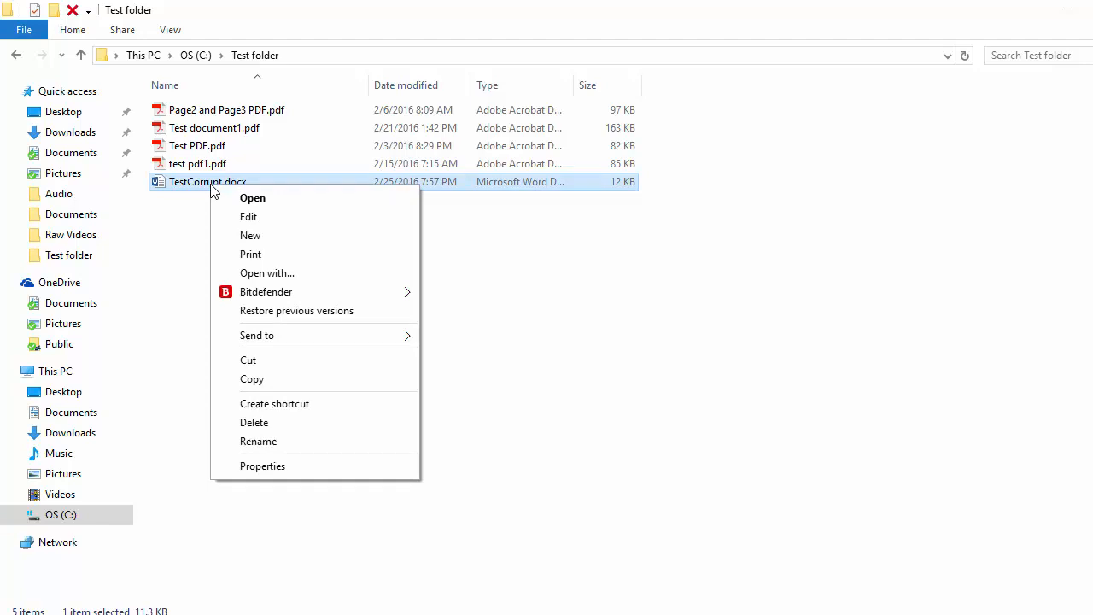
mouse_move(267, 292)
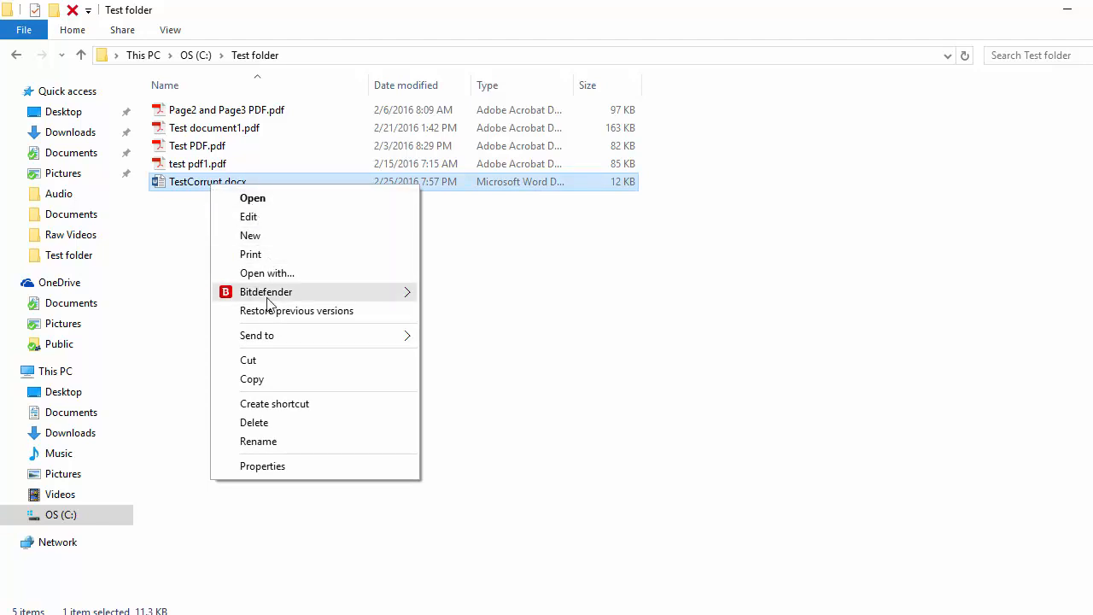
mouse_move(252, 379)
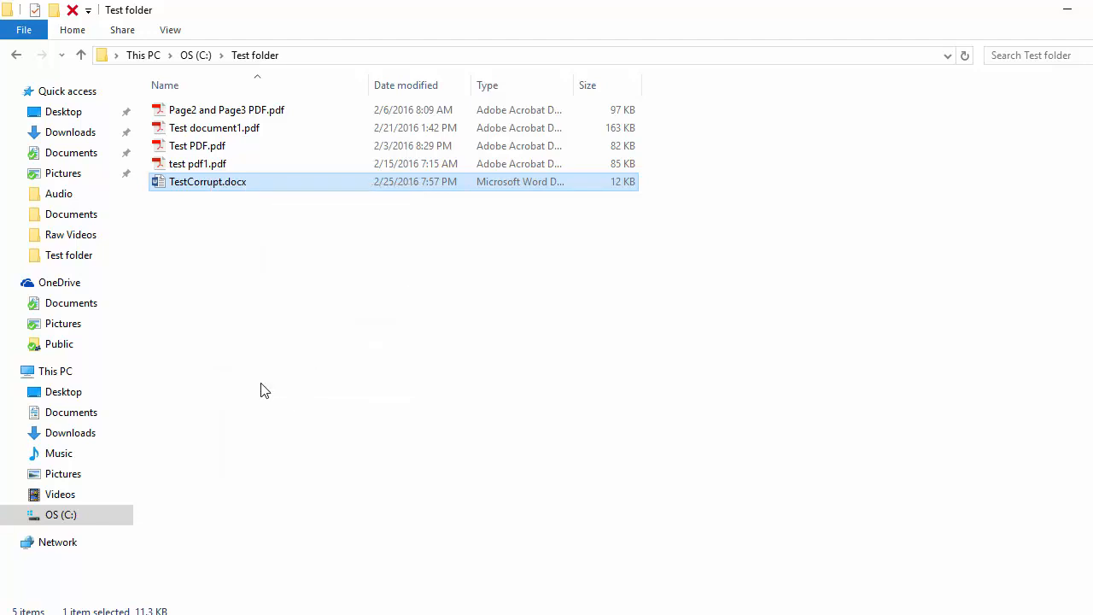
mouse_move(245, 233)
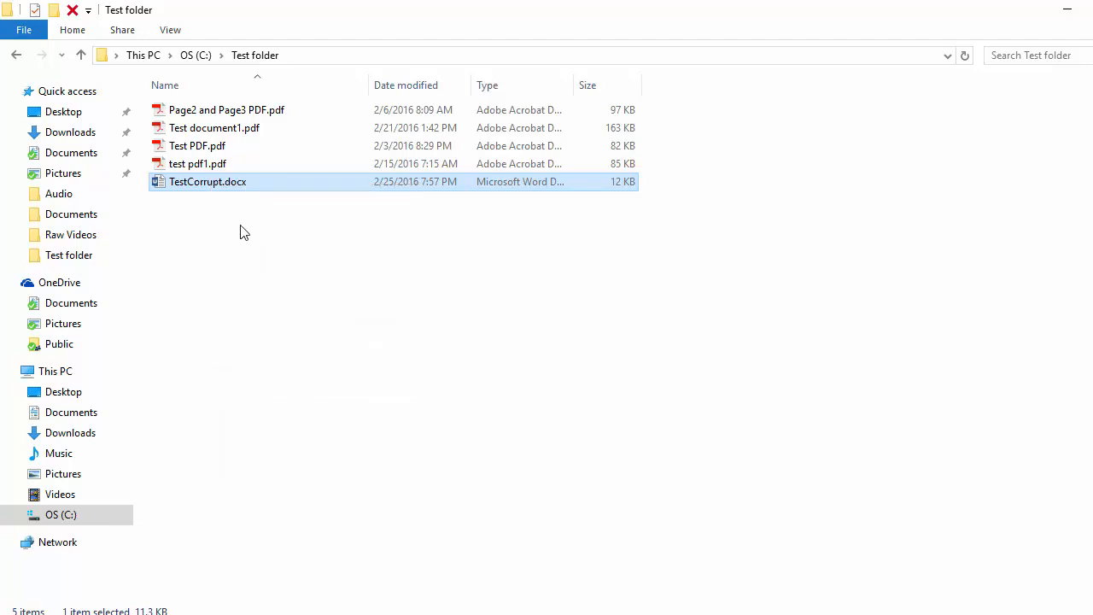
right_click(243, 232)
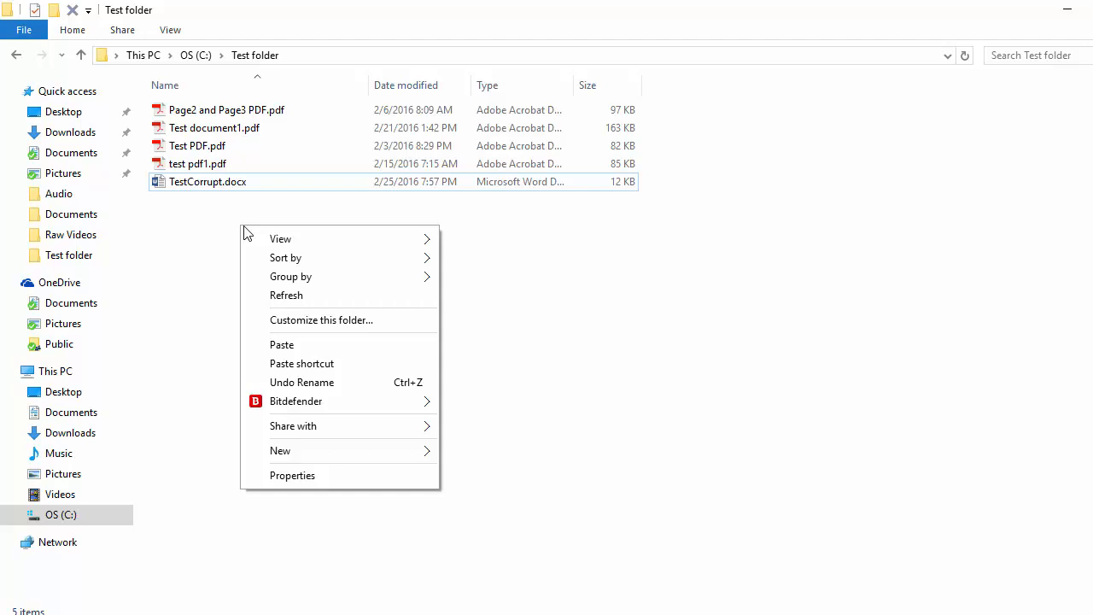
mouse_move(299, 344)
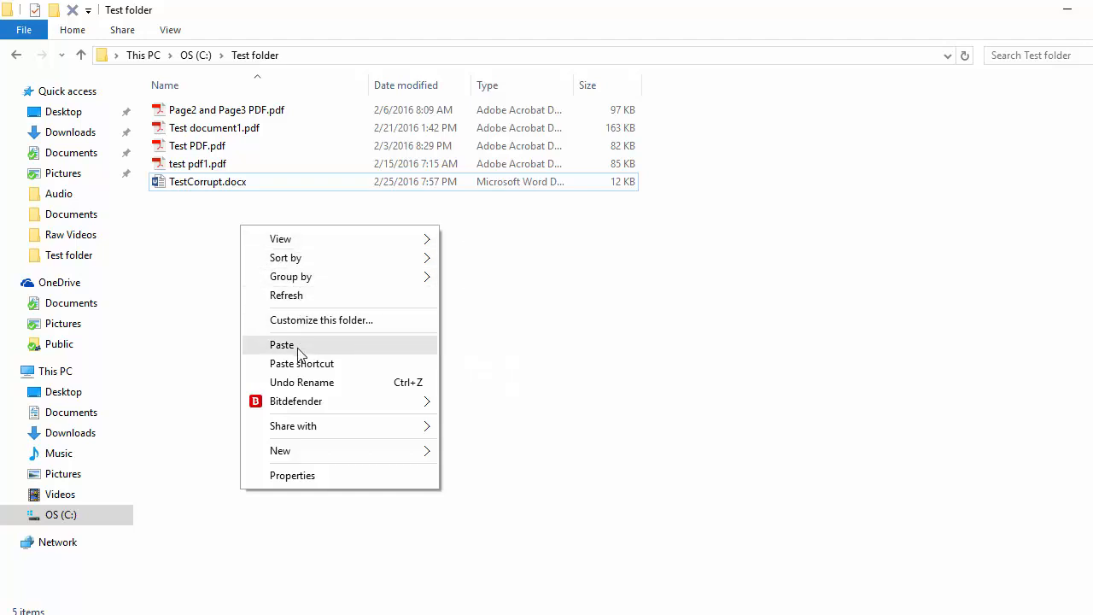
left_click(282, 344)
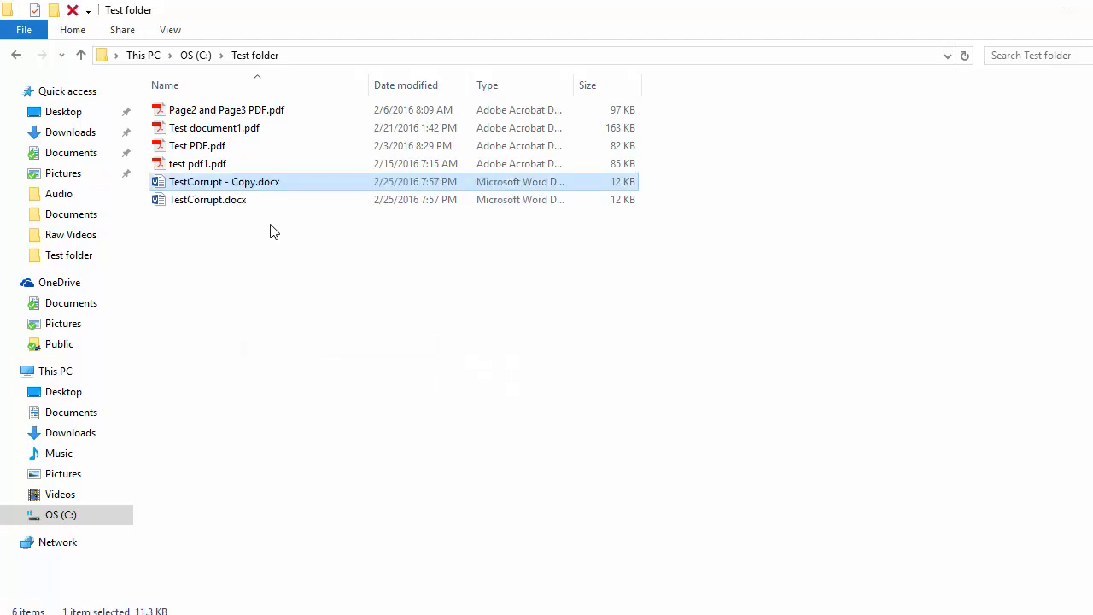
mouse_move(254, 186)
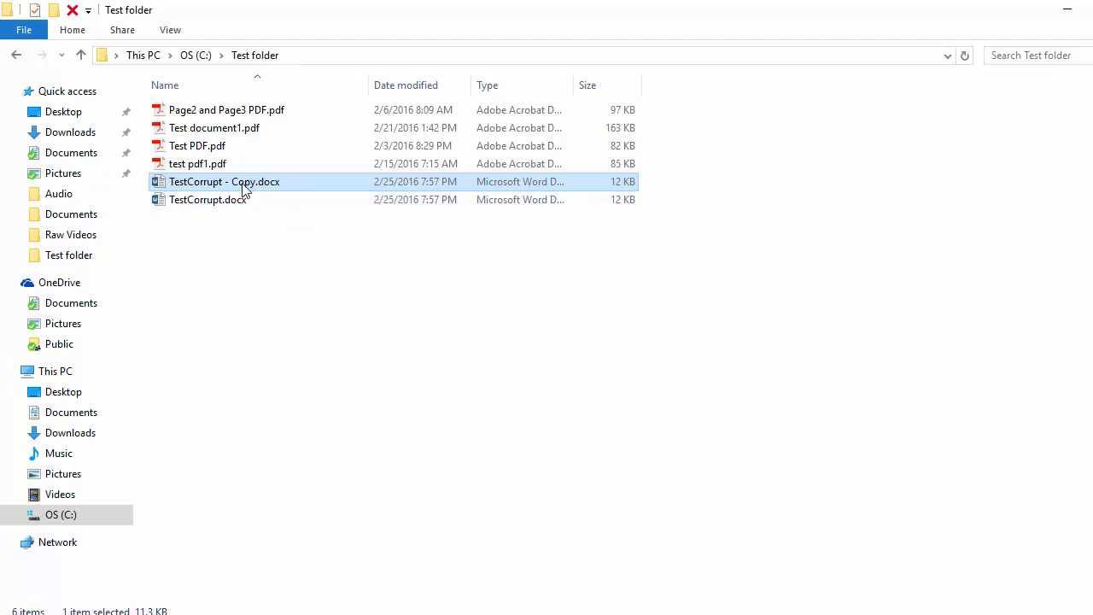
mouse_move(245, 182)
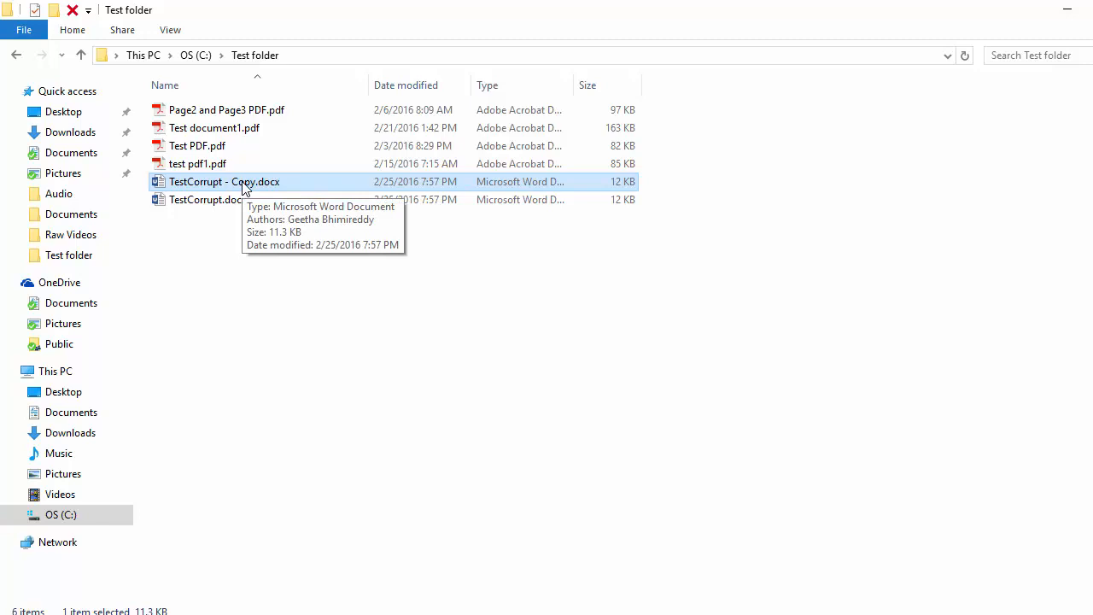
mouse_move(272, 227)
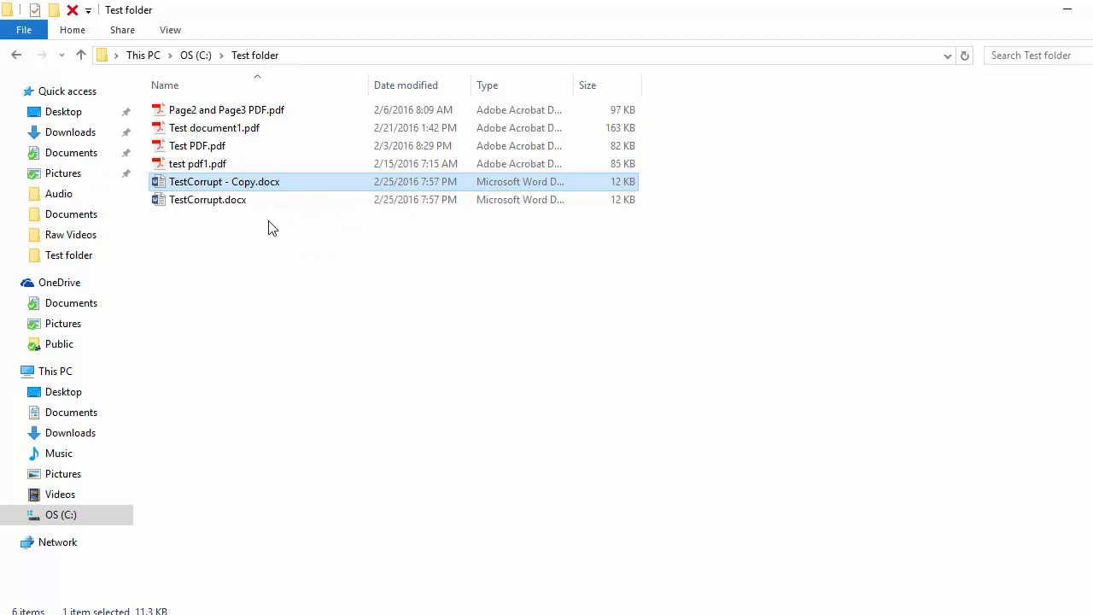
mouse_move(275, 224)
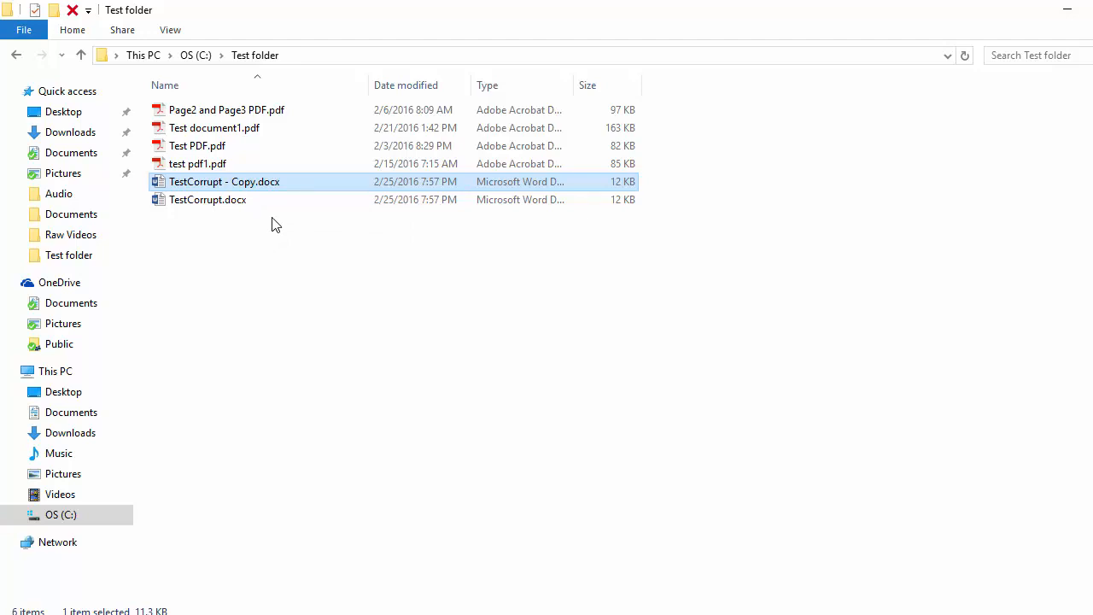
mouse_move(267, 191)
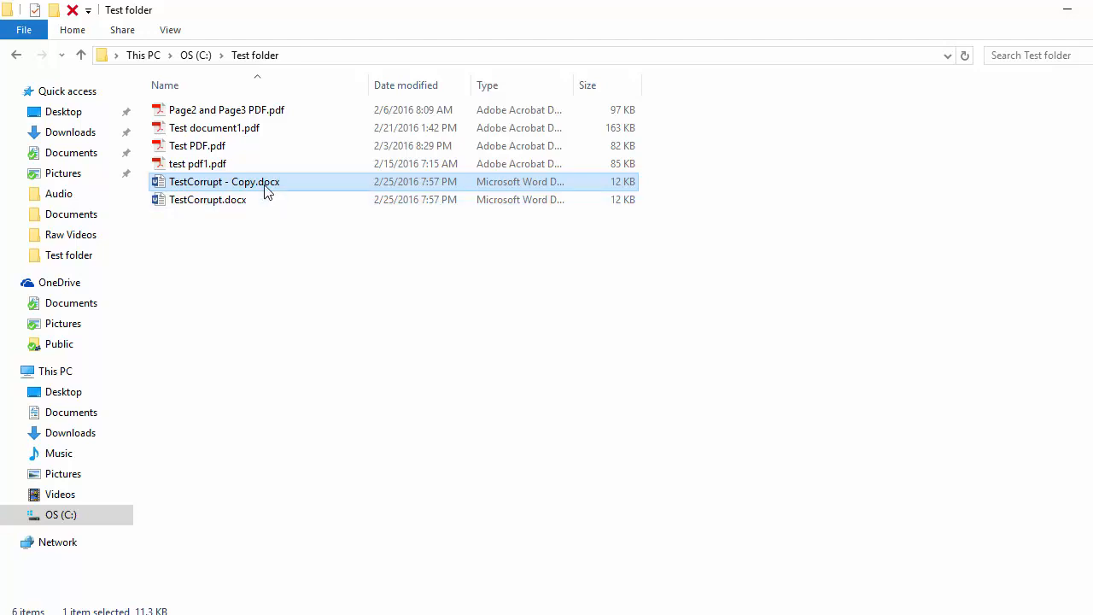
mouse_move(266, 185)
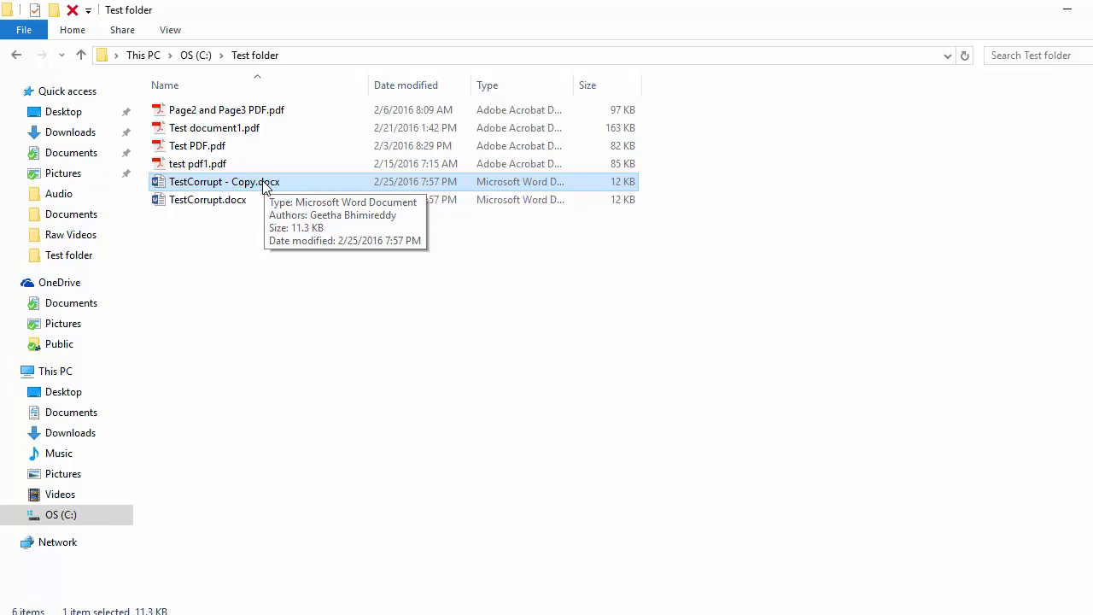
Rename the copied document to testdoc.zip, accepting the extension-change warning
right_click(223, 181)
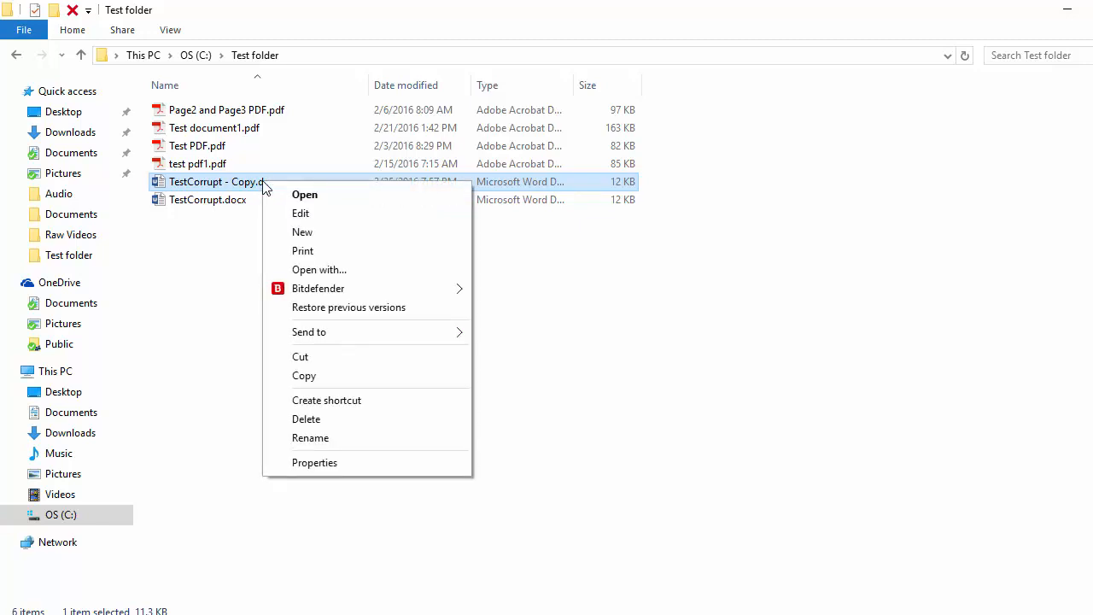
mouse_move(299, 356)
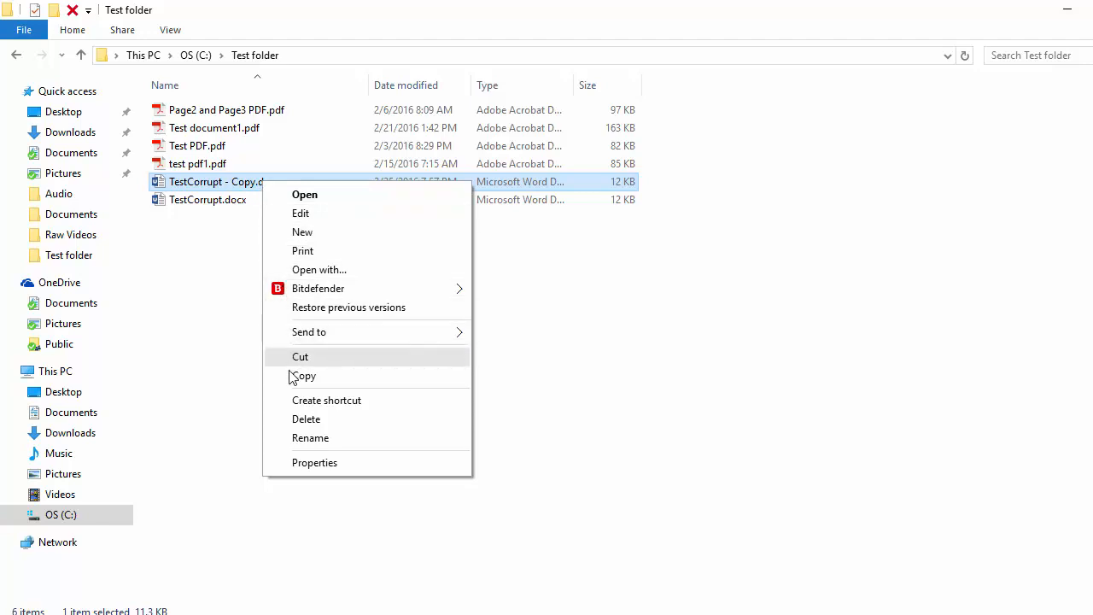
left_click(310, 437)
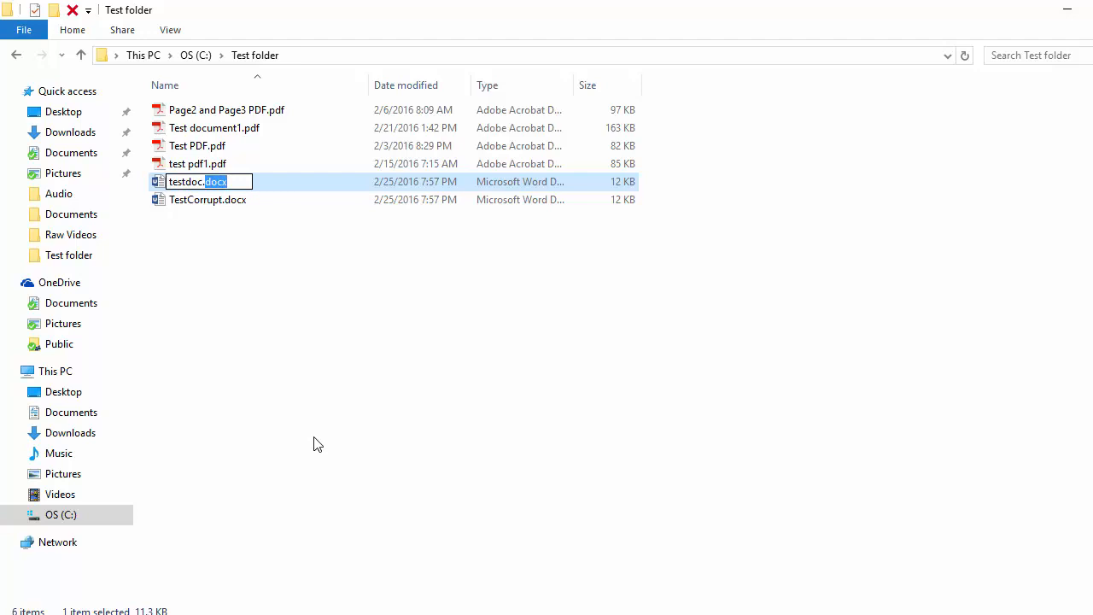
type("zip")
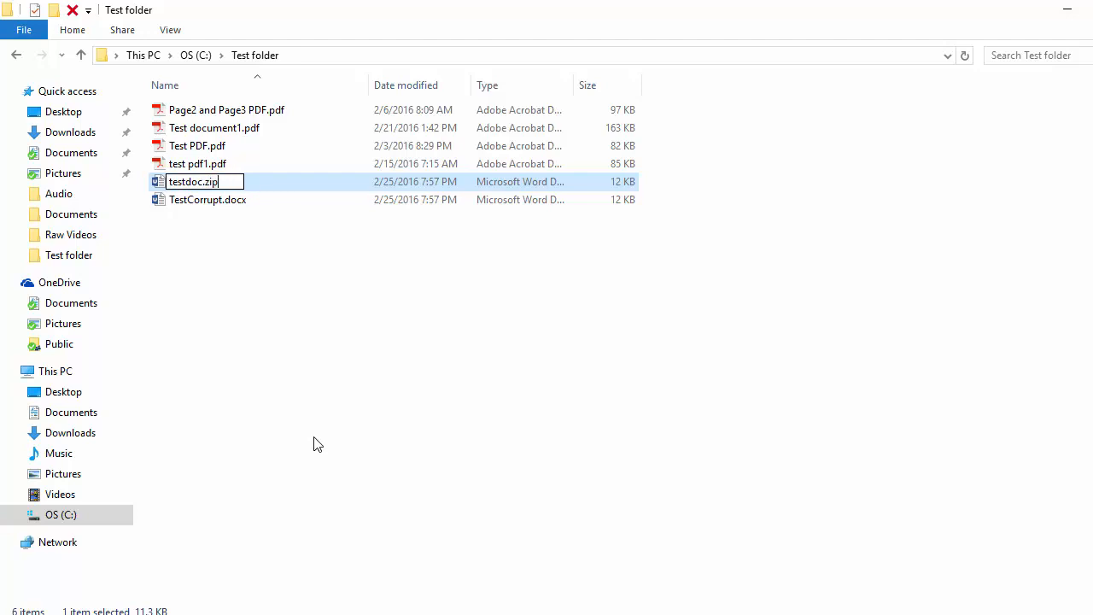
mouse_move(353, 313)
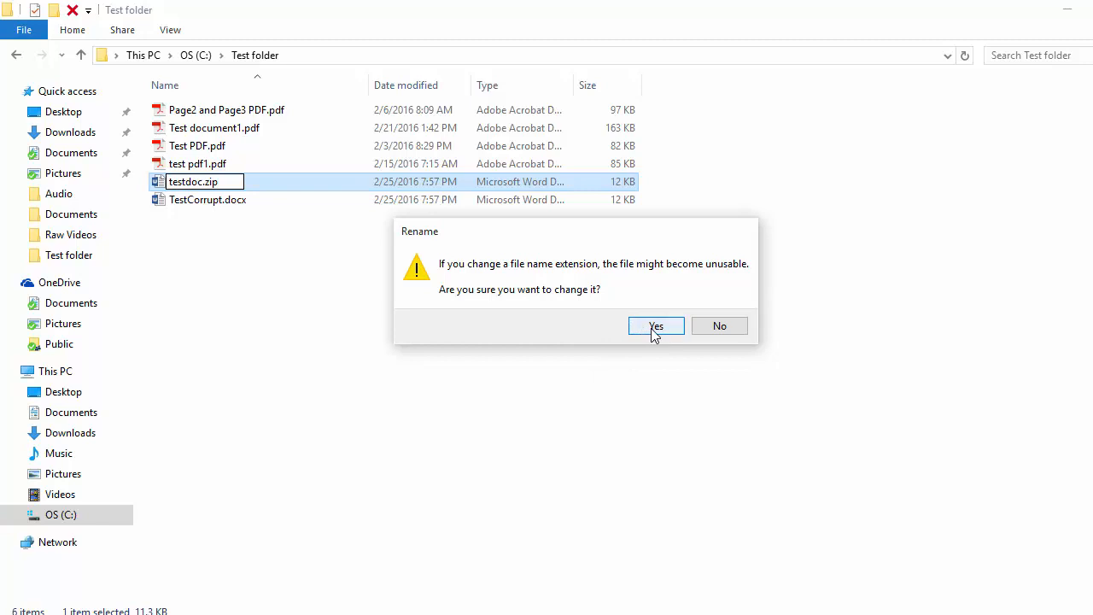
left_click(656, 326)
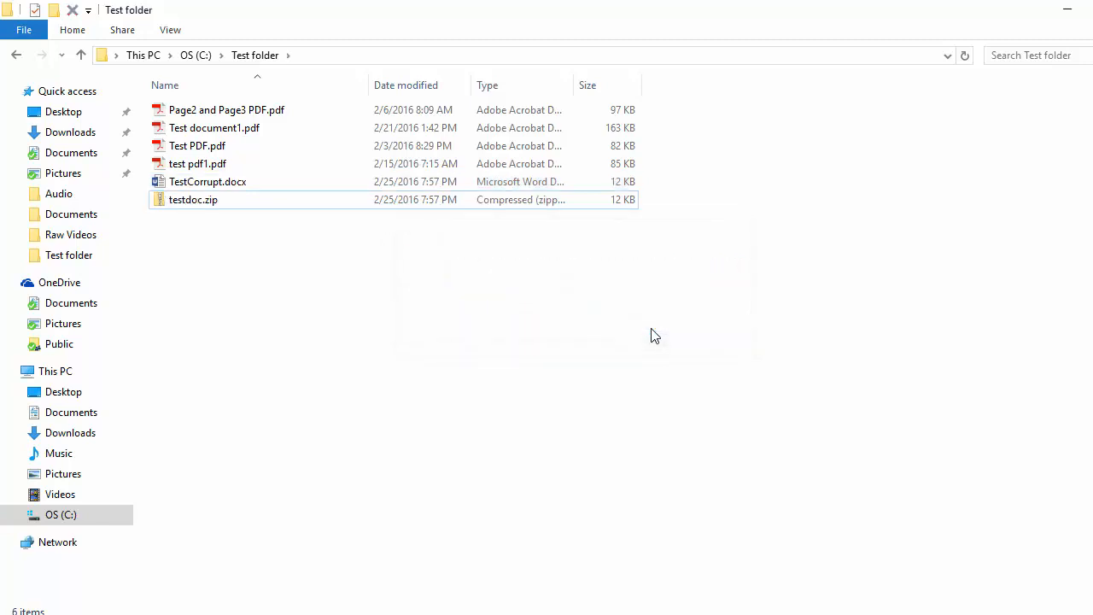
left_click(193, 199)
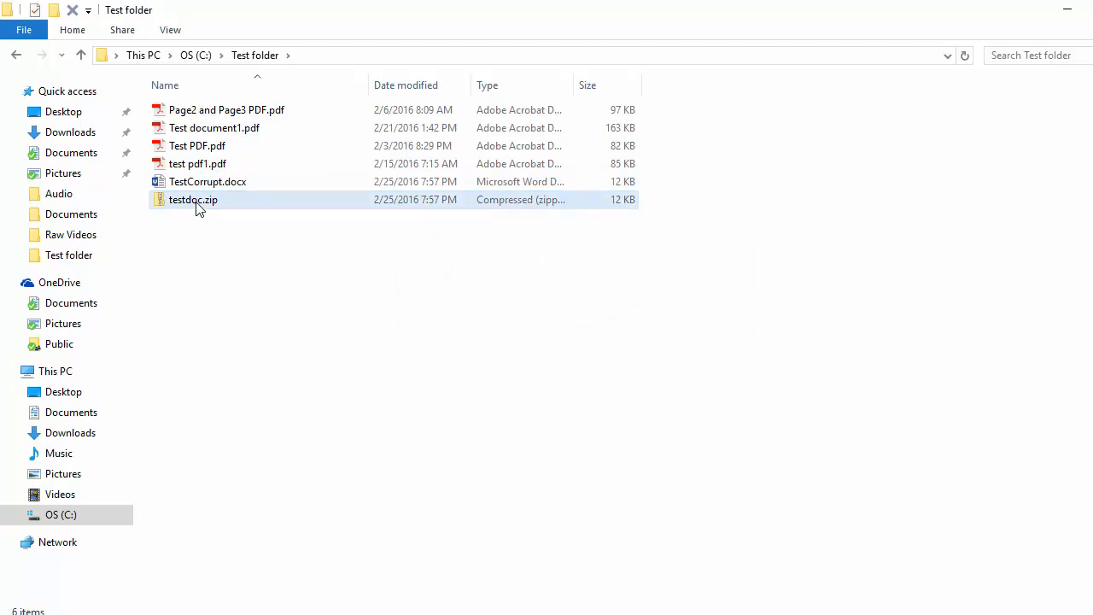
mouse_move(197, 205)
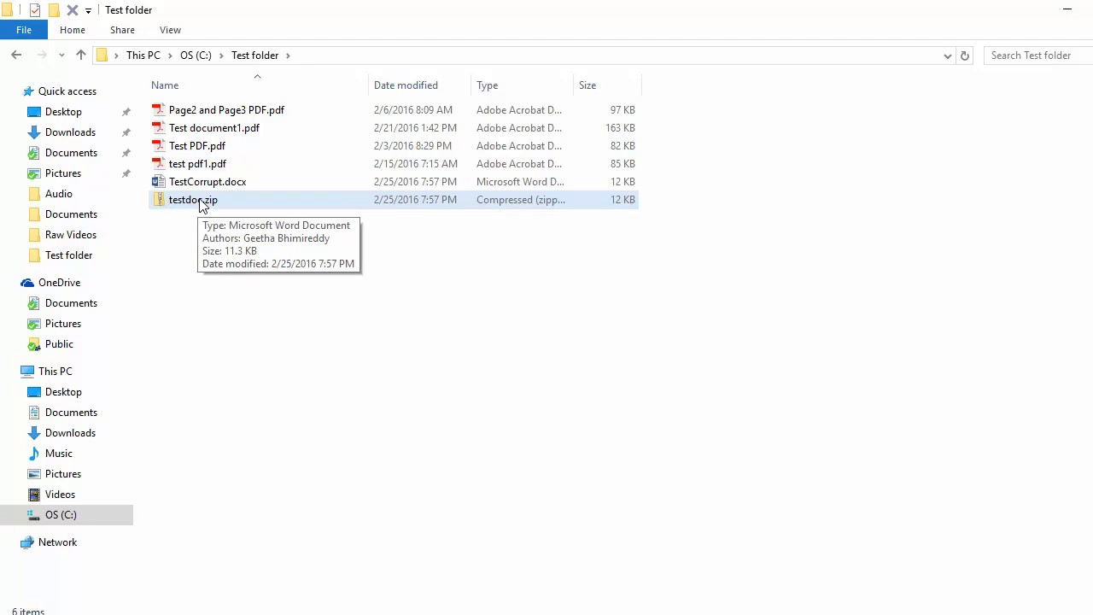
Open testdoc.zip, enter its word folder, and select document.xml
double_click(193, 199)
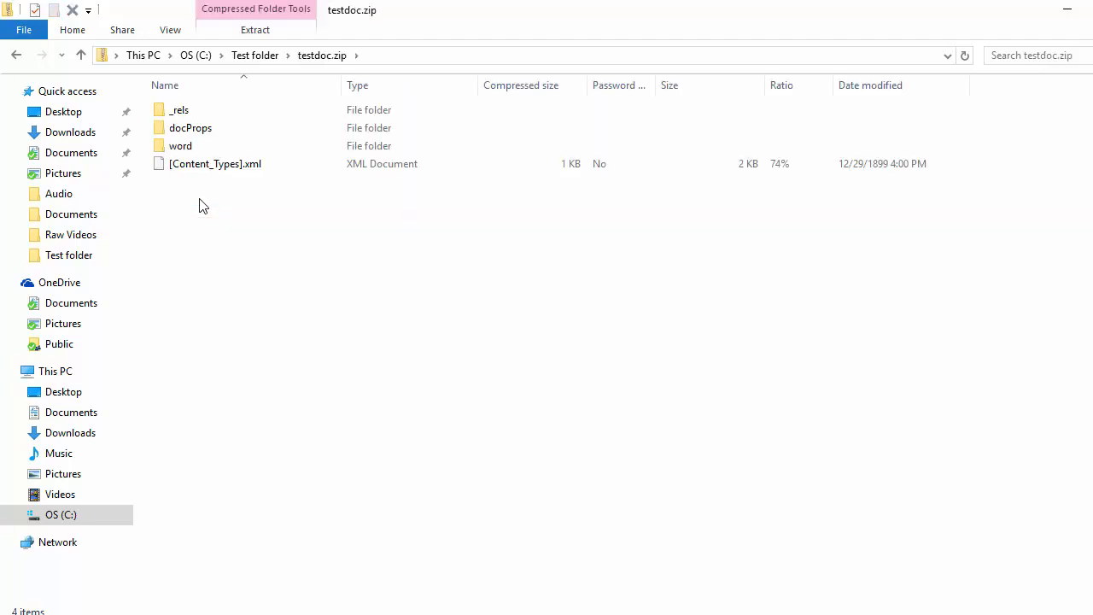
left_click(179, 109)
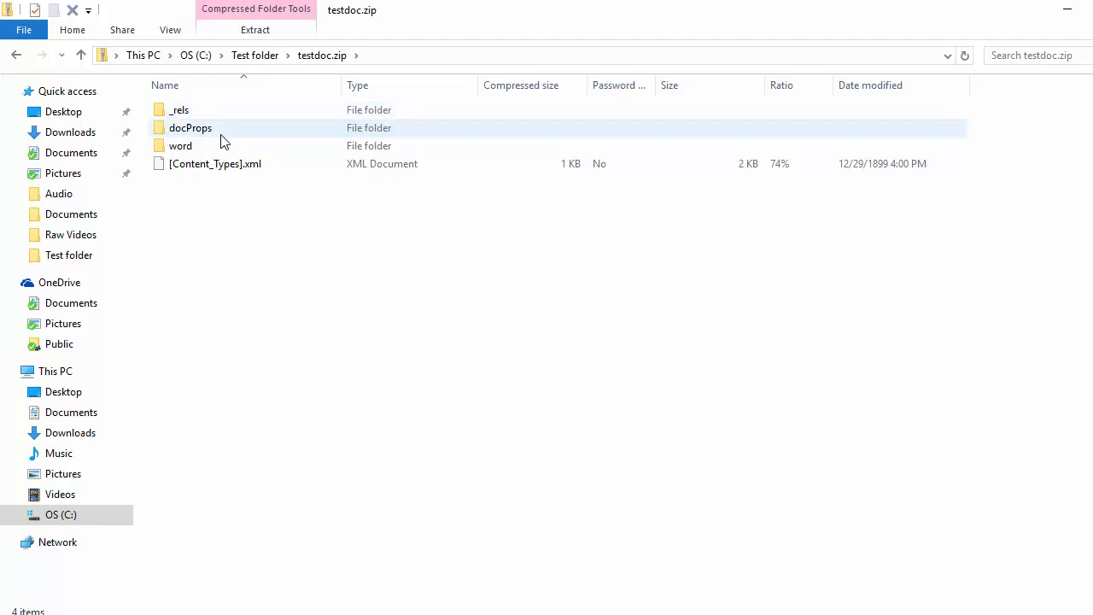
left_click(215, 163)
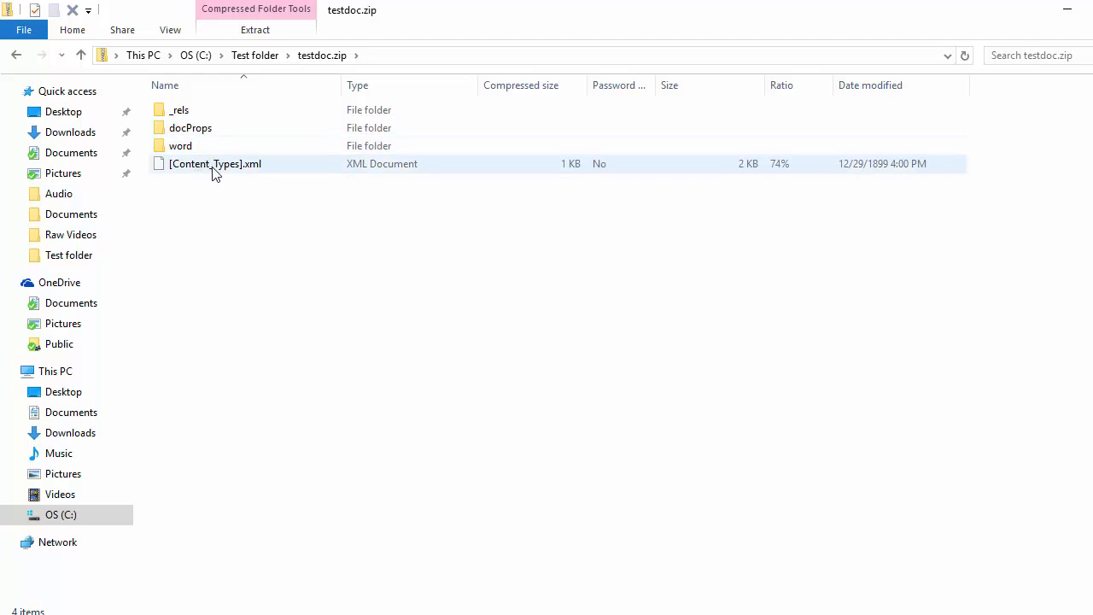
mouse_move(210, 169)
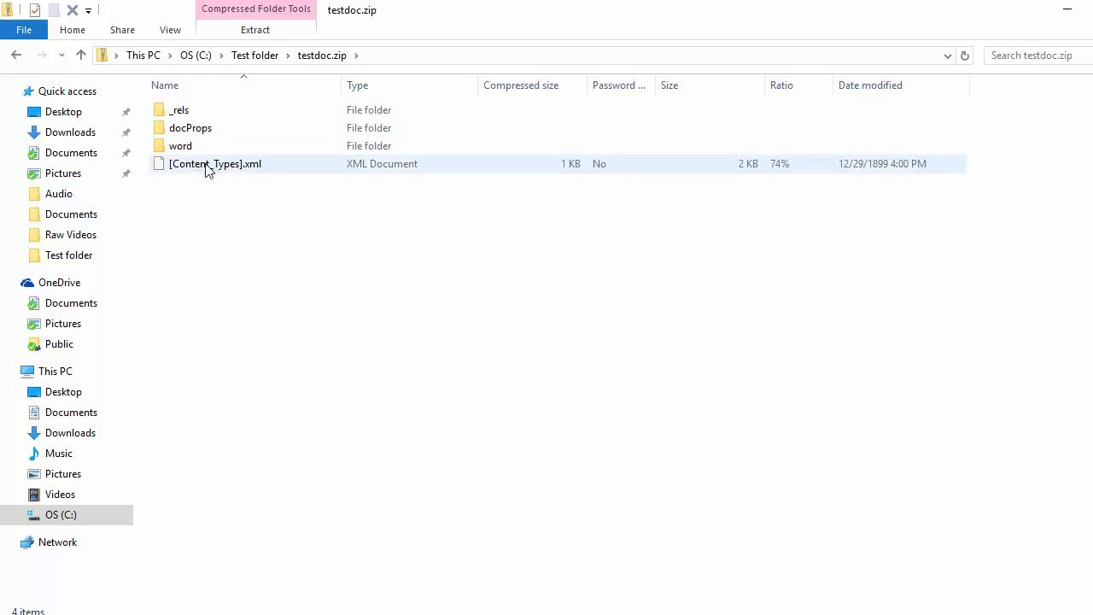
left_click(180, 145)
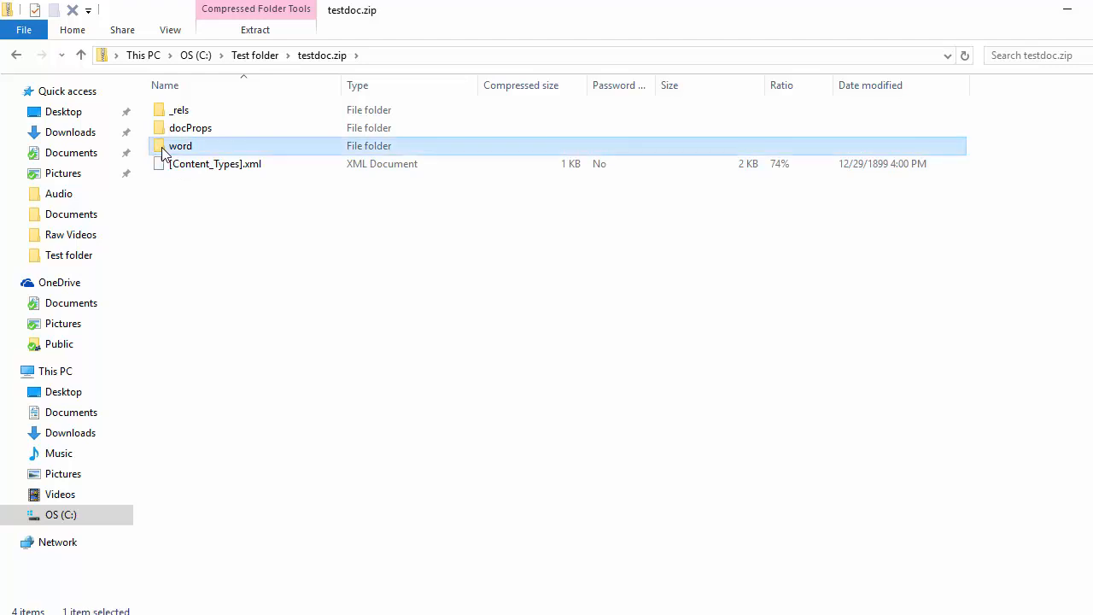
double_click(181, 145)
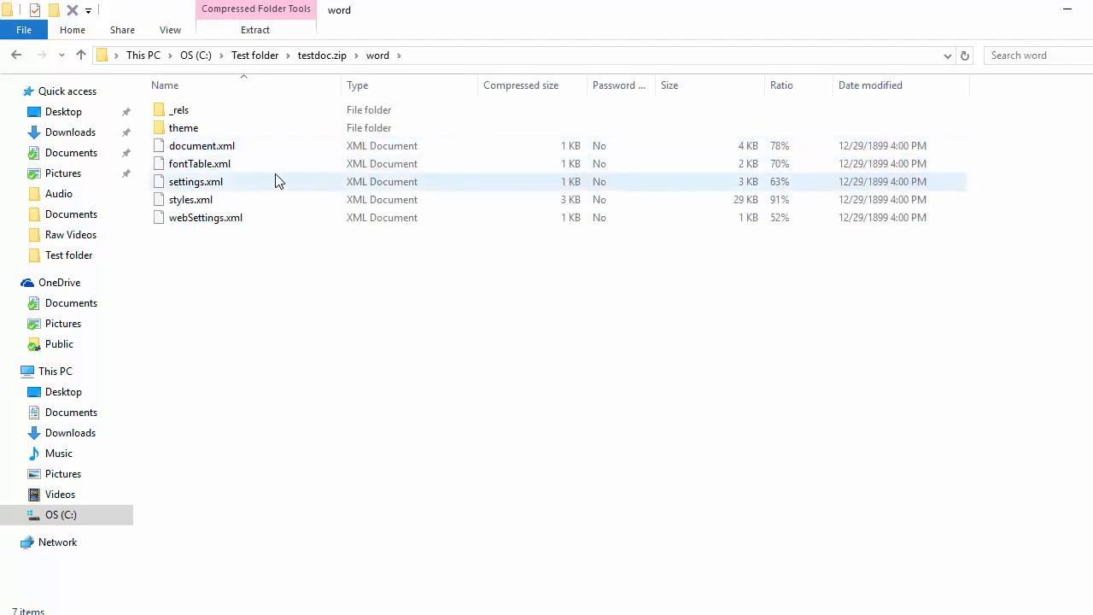
mouse_move(262, 163)
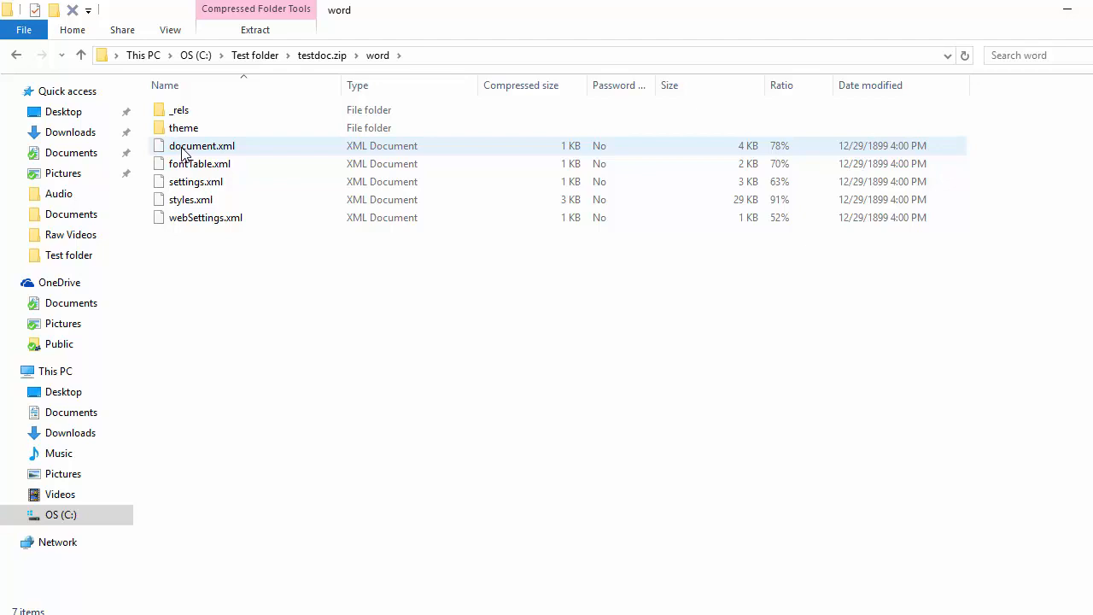
left_click(202, 146)
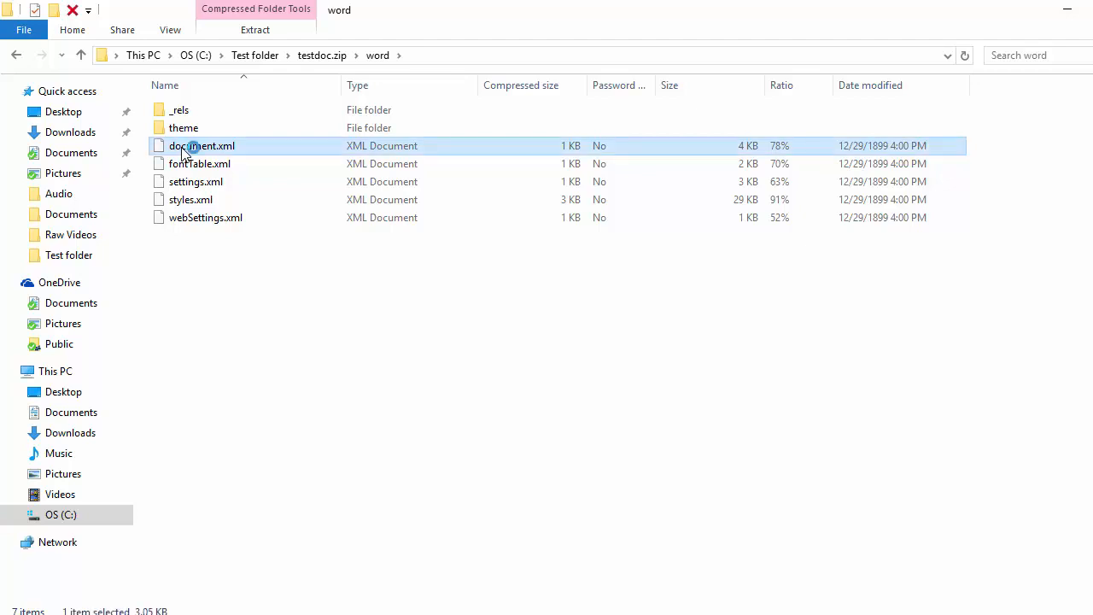
Open document.xml in WordPad and select the text 'Test description line2' in the XML
double_click(201, 145)
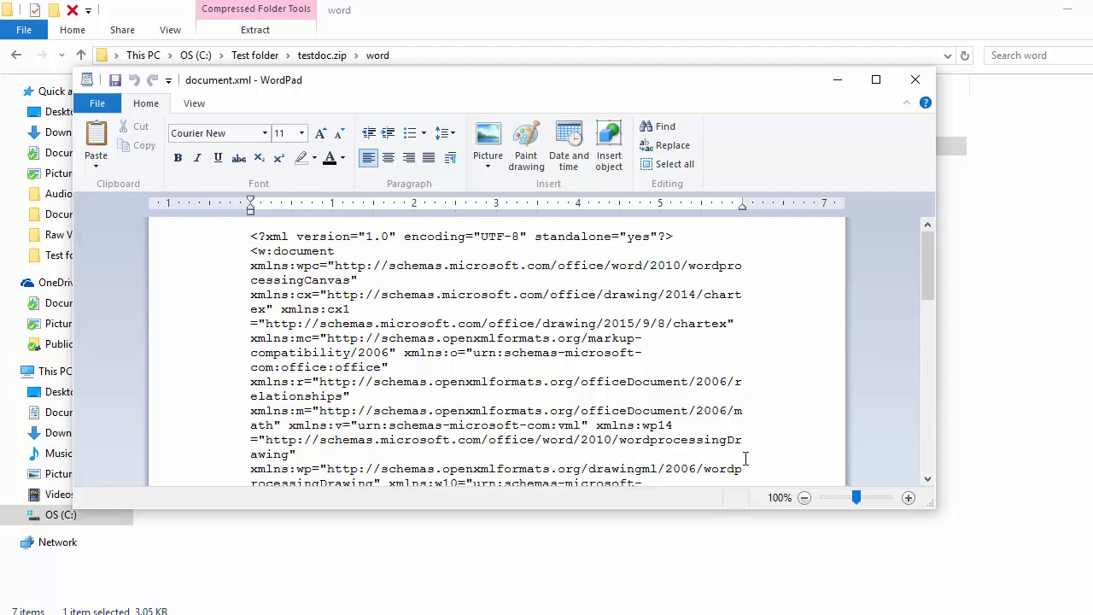
scroll("down", 3)
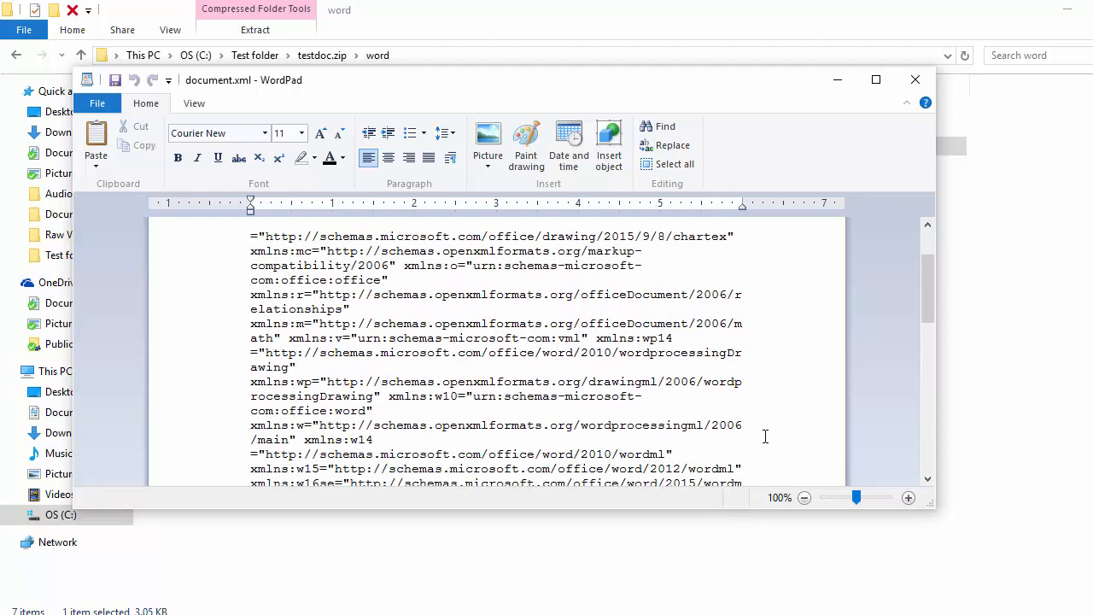
scroll("down", 3)
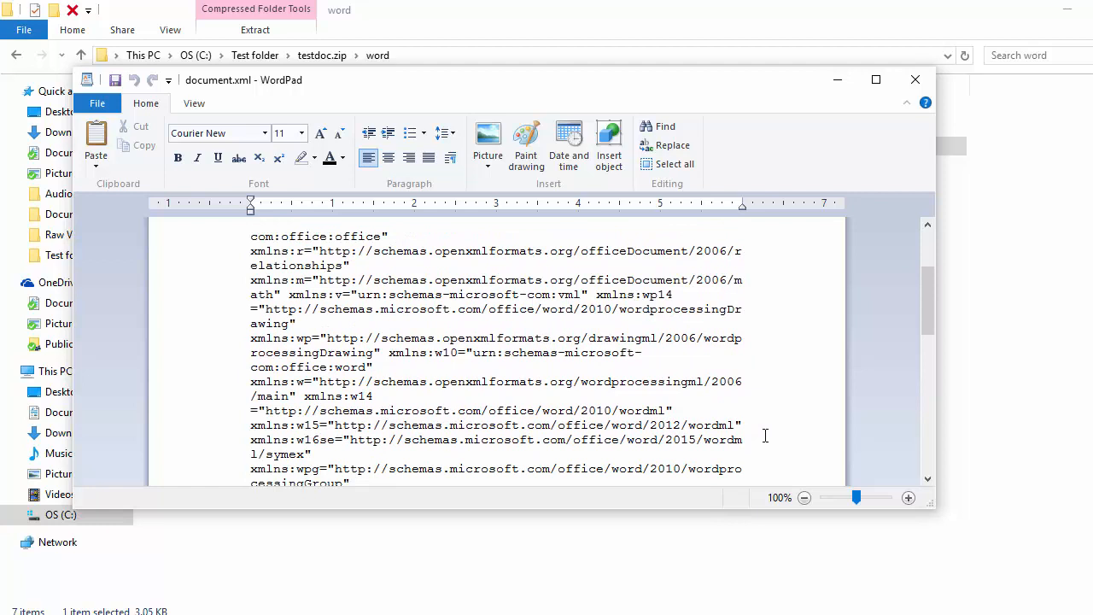
scroll("down", 3)
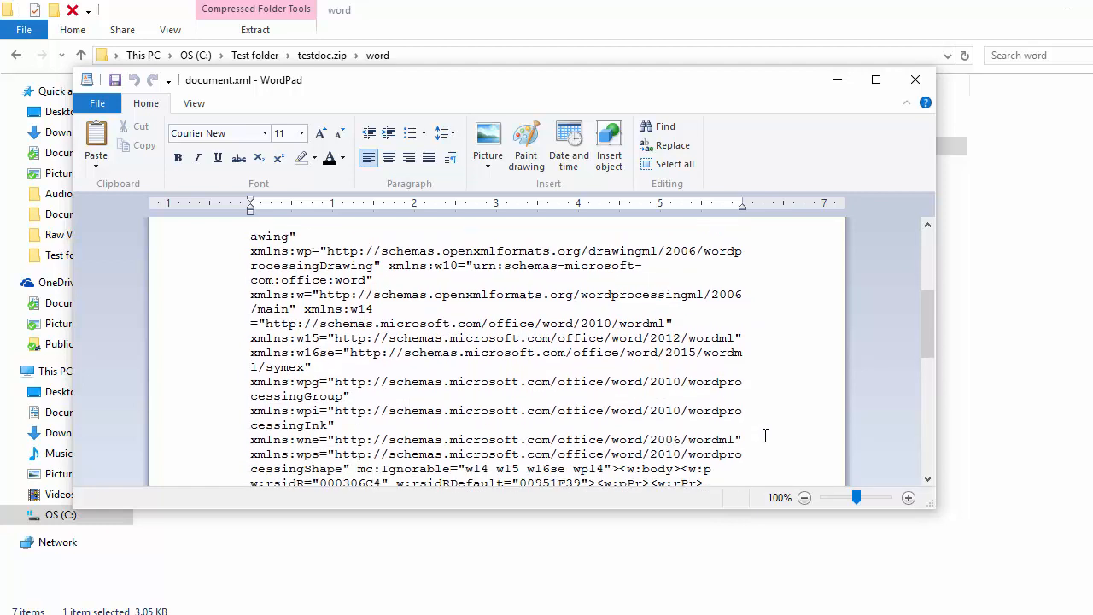
scroll("down", 3)
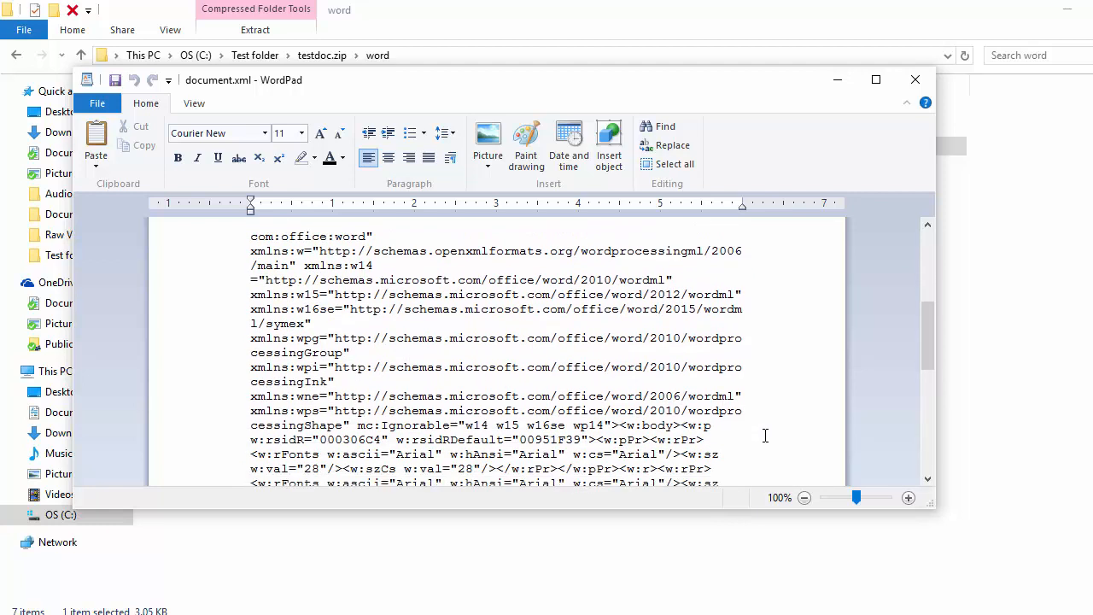
scroll("down", 3)
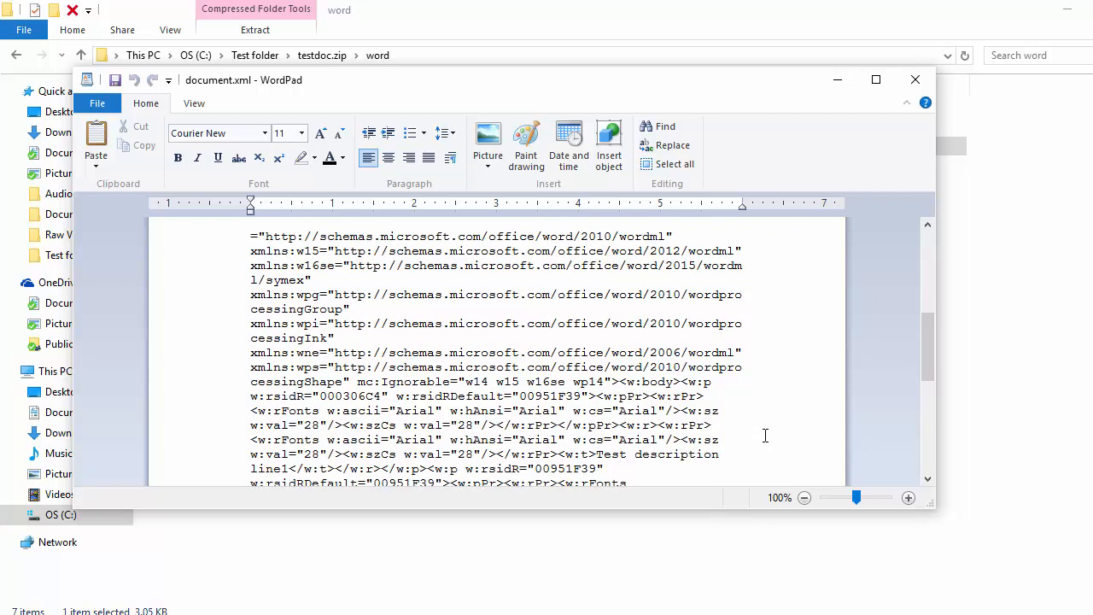
mouse_move(598, 453)
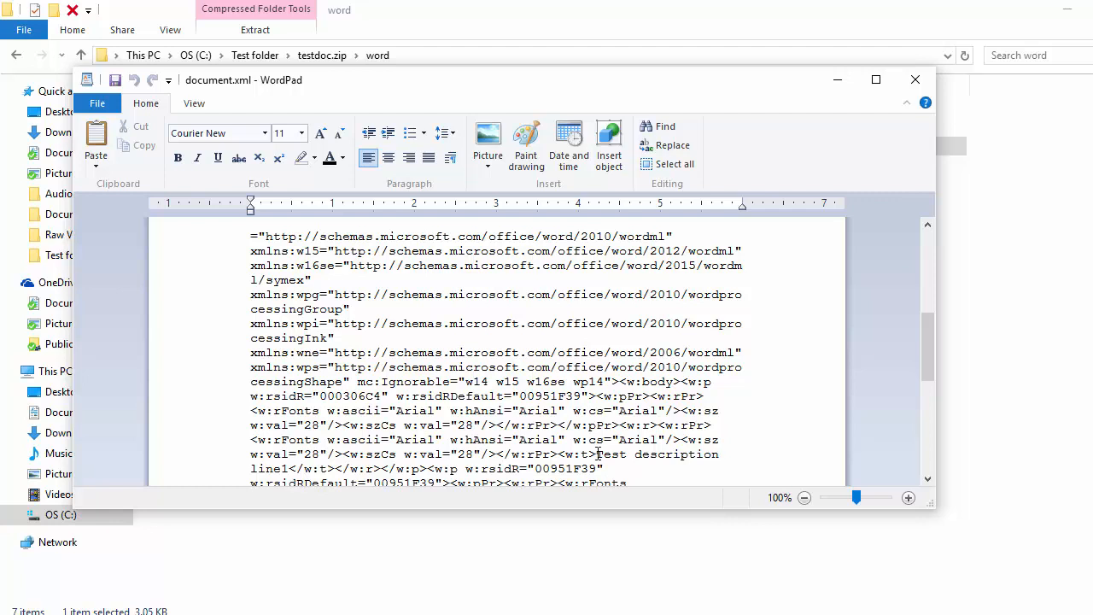
mouse_move(596, 453)
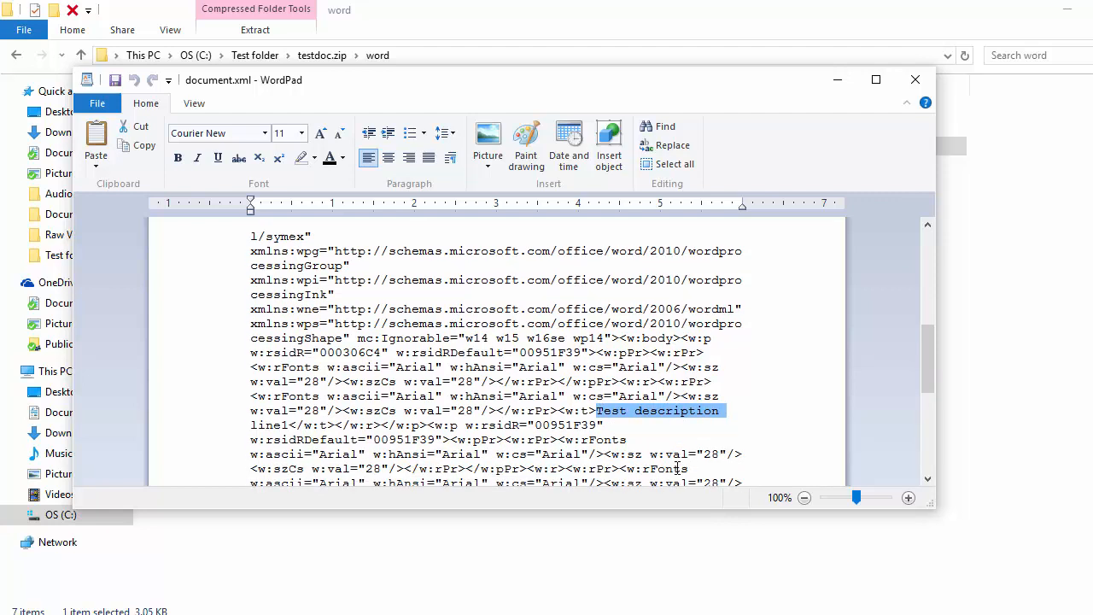
scroll("down", 3)
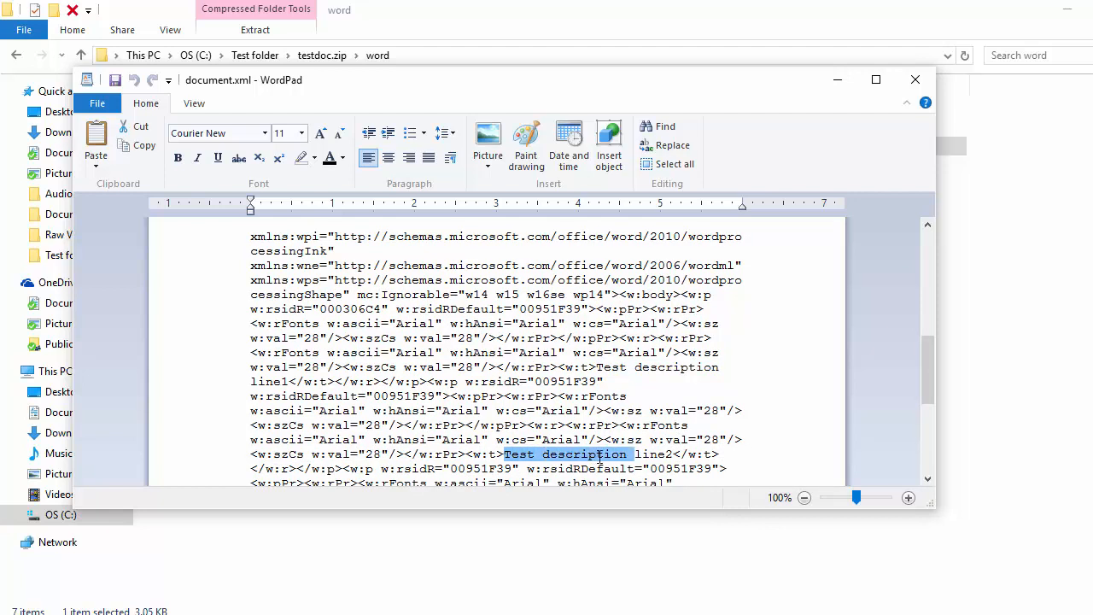
left_click_drag(632, 453, 672, 454)
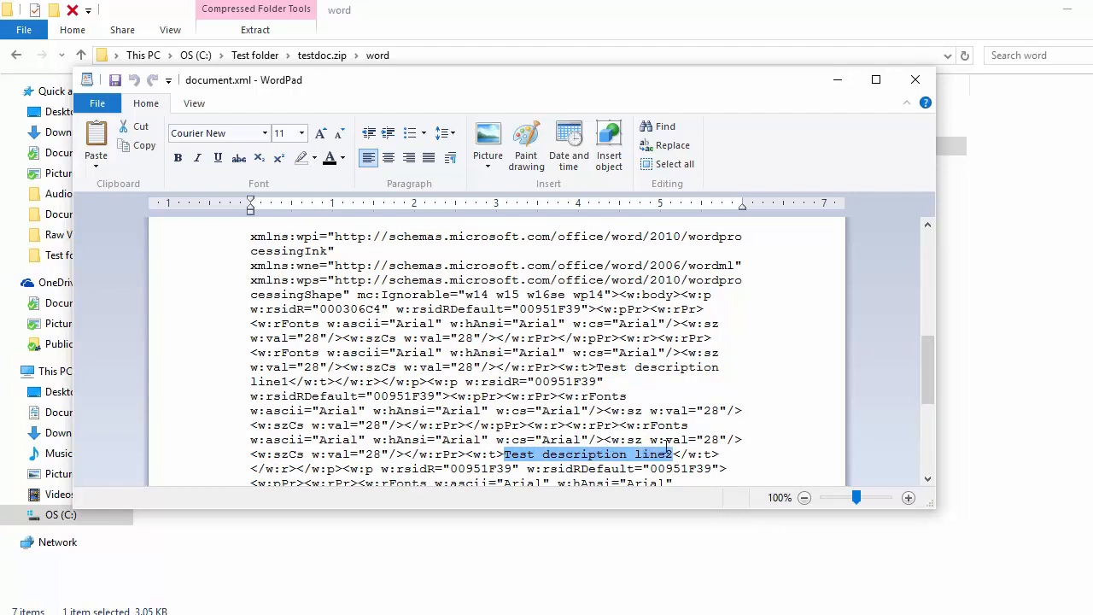
scroll("down", 3)
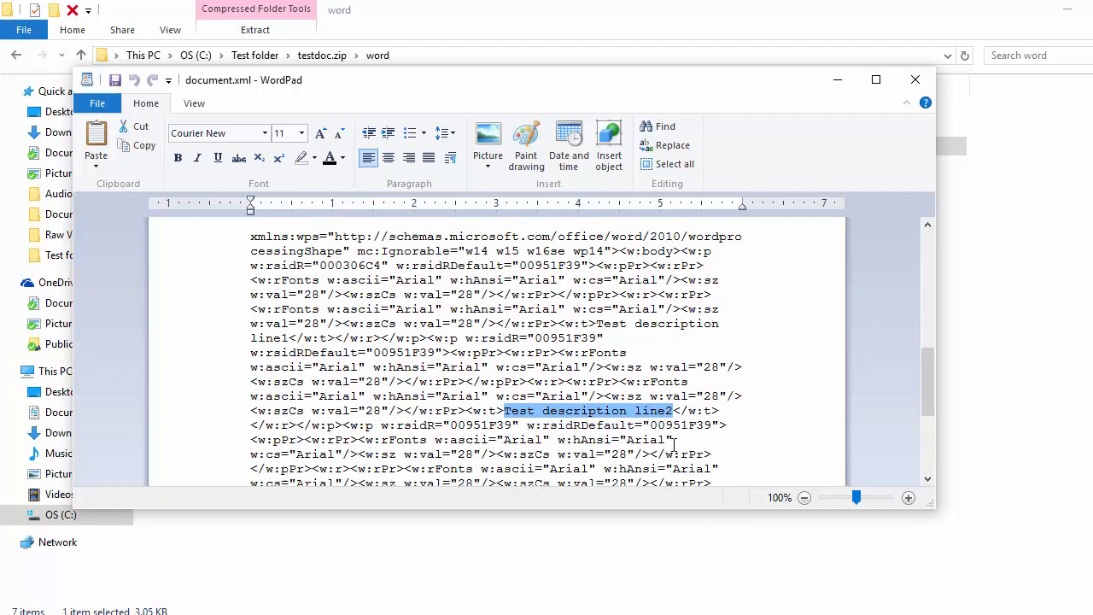